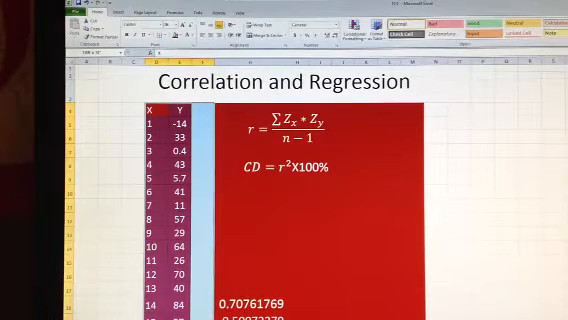
Scroll down the worksheet to bring the X and Y data into view
{"action": "scroll", "scroll_direction": "down", "scroll_amount": 3}
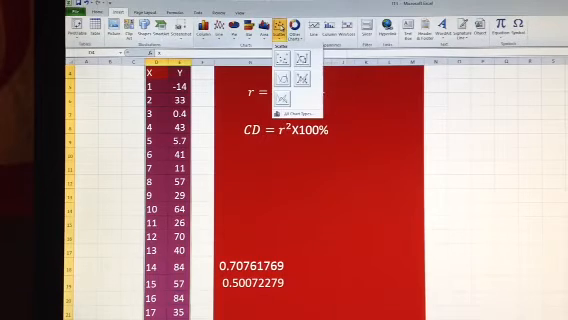
{"action": "left_click", "coordinate": [281, 75]}
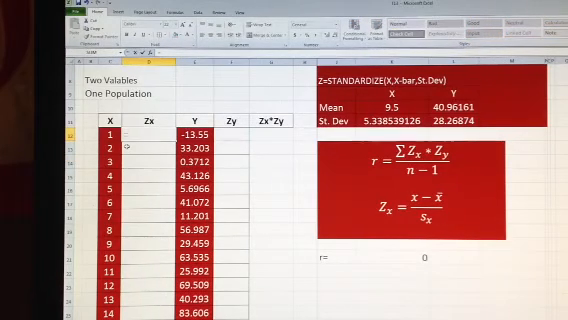
Enter =STANDARDIZE(C12,K$10,K$11) in D12, giving a Zx of -1.592196
{"action": "type", "text": "=star"}
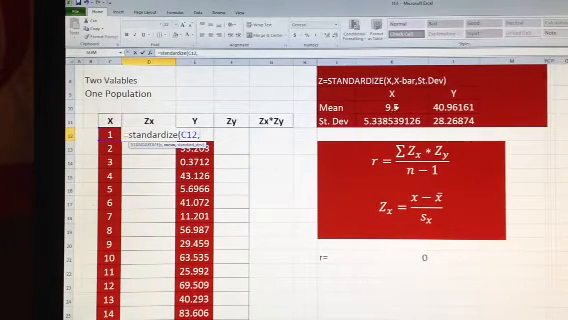
{"action": "left_click", "coordinate": [384, 104]}
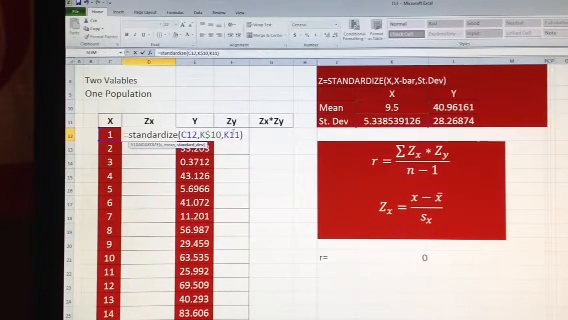
{"action": "key", "text": "Enter"}
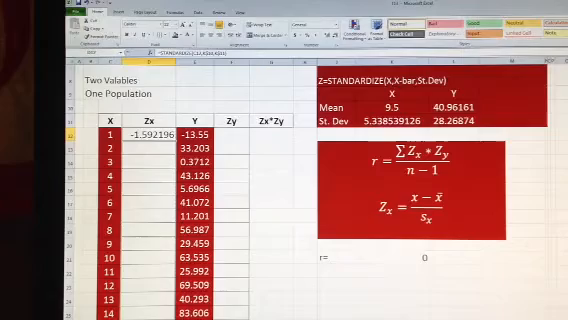
Scroll down and begin a STANDARDIZE formula for the z-score columns
{"action": "scroll", "scroll_direction": "down", "scroll_amount": 3}
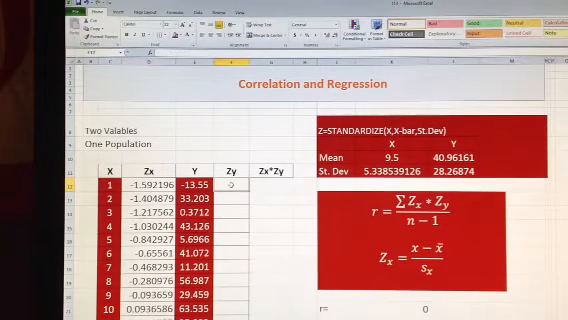
{"action": "type", "text": "=st"}
{"action": "left_click", "coordinate": [271, 182]}
{"action": "type", "text": "=D12*"}
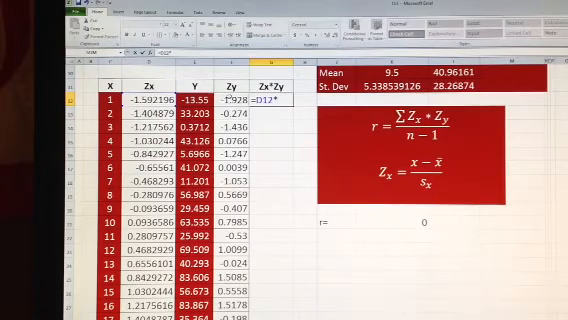
Commit the first Zx*Zy product and enter =G30/17 beside the r= label
{"action": "key", "text": "Return"}
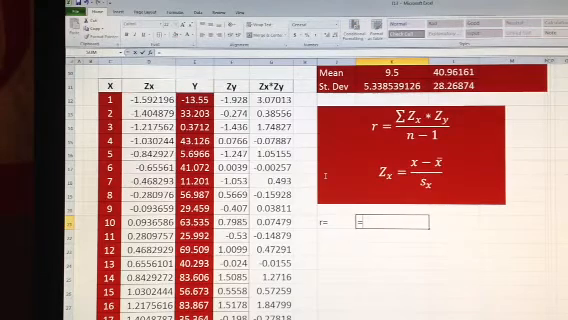
{"action": "type", "text": "=G30"}
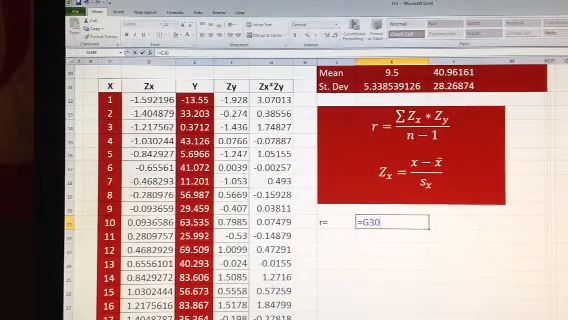
{"action": "type", "text": "/"}
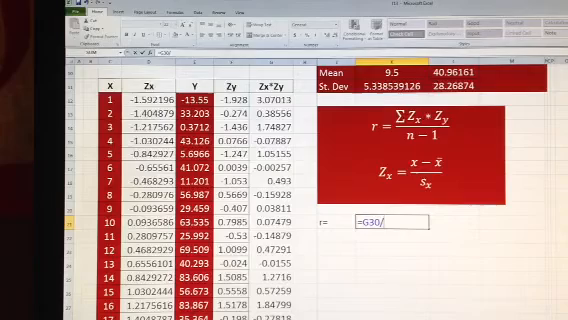
{"action": "type", "text": "17"}
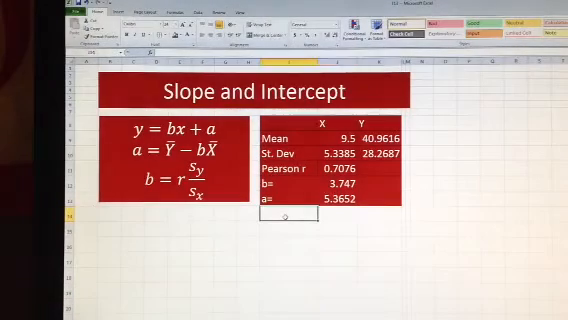
Add the Coefficient of Determination label and start the =J11^2 formula beneath it
{"action": "type", "text": "Coefficient of Determination"}
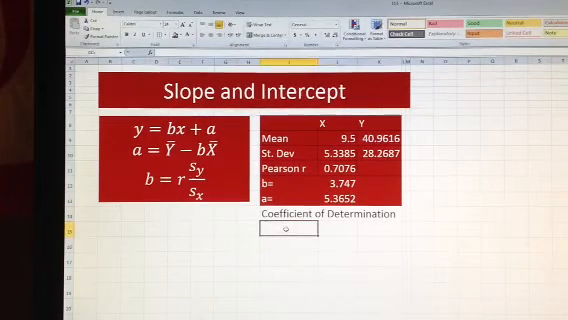
{"action": "type", "text": "=I11"}
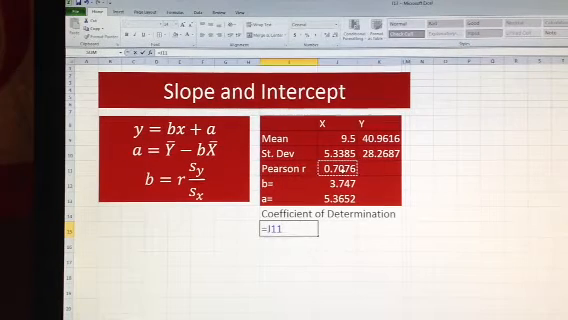
{"action": "type", "text": "^2"}
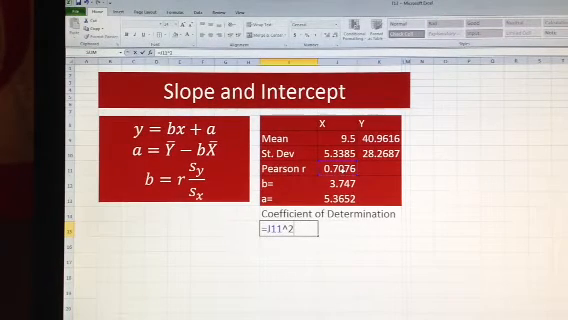
{"action": "type", "text": "*1"}
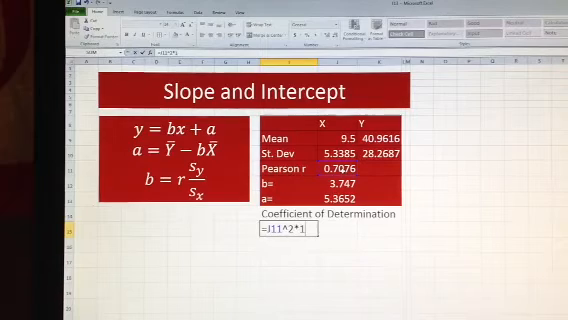
{"action": "key", "text": "BackSpace"}
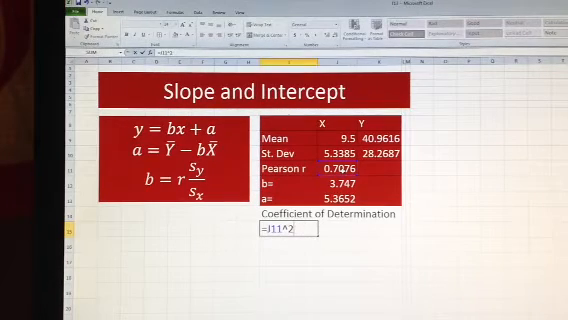